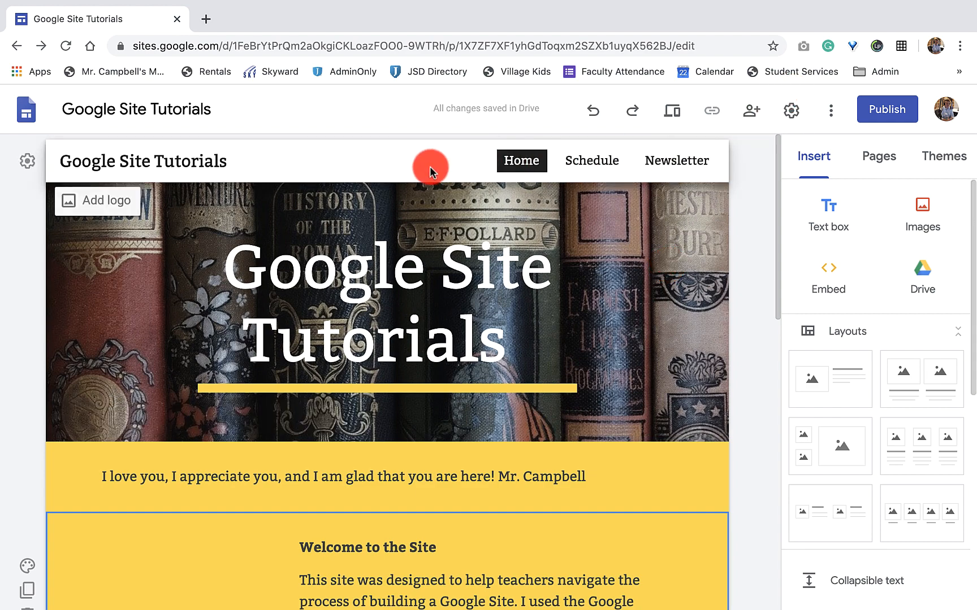
Start a new page from the Pages panel and clear the mistyped name
scroll("down", 3)
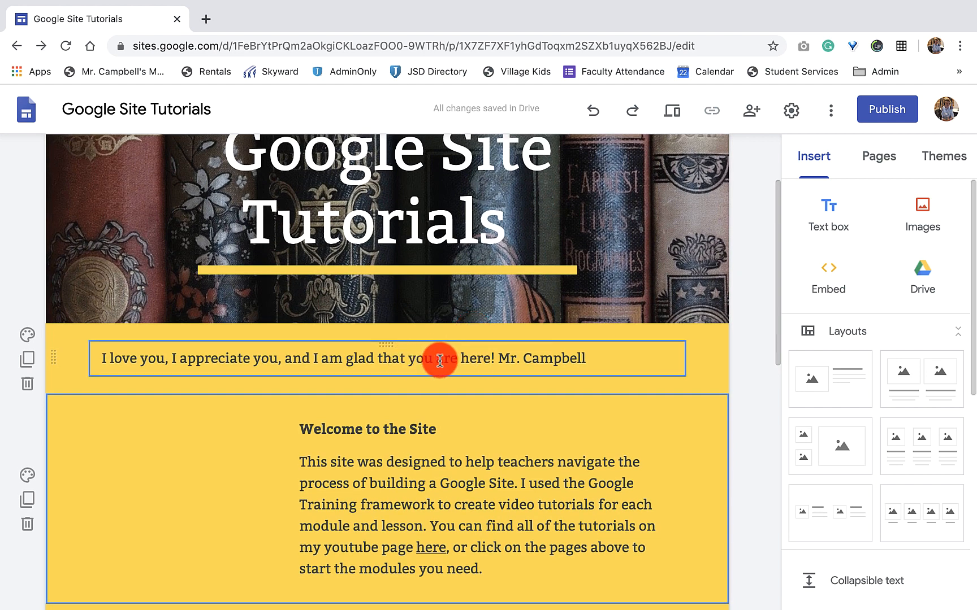
mouse_move(437, 364)
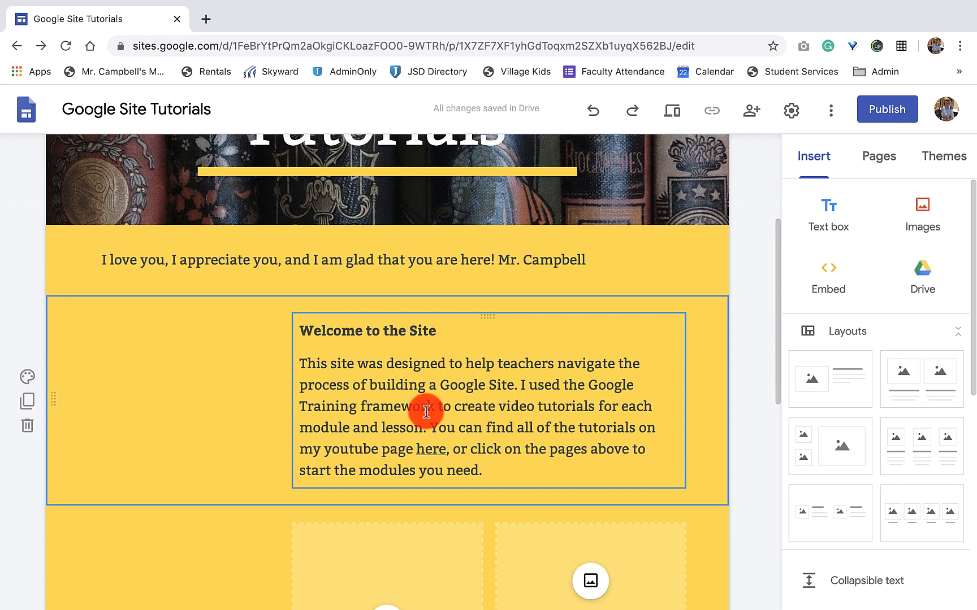
mouse_move(429, 449)
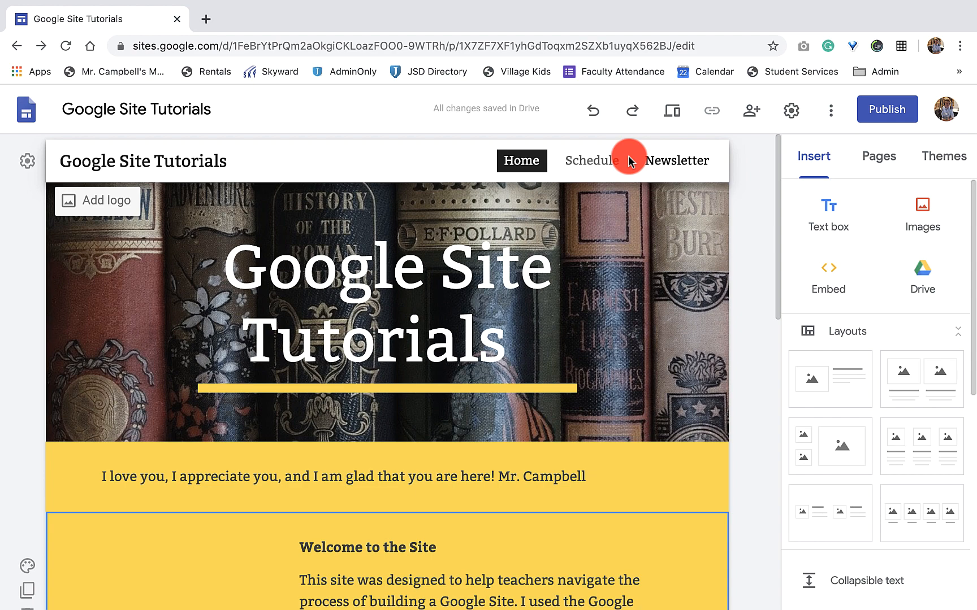
mouse_move(599, 169)
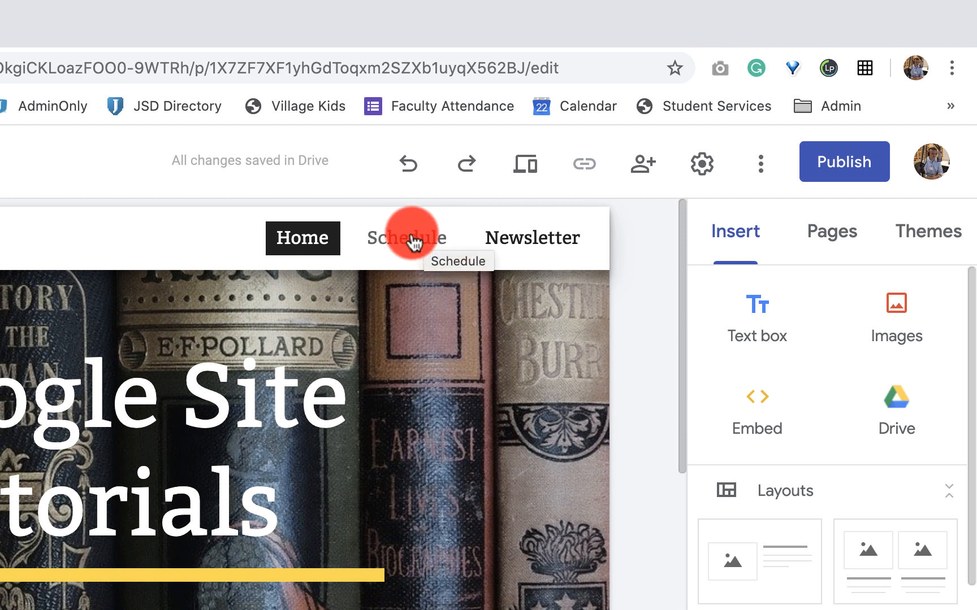
mouse_move(443, 271)
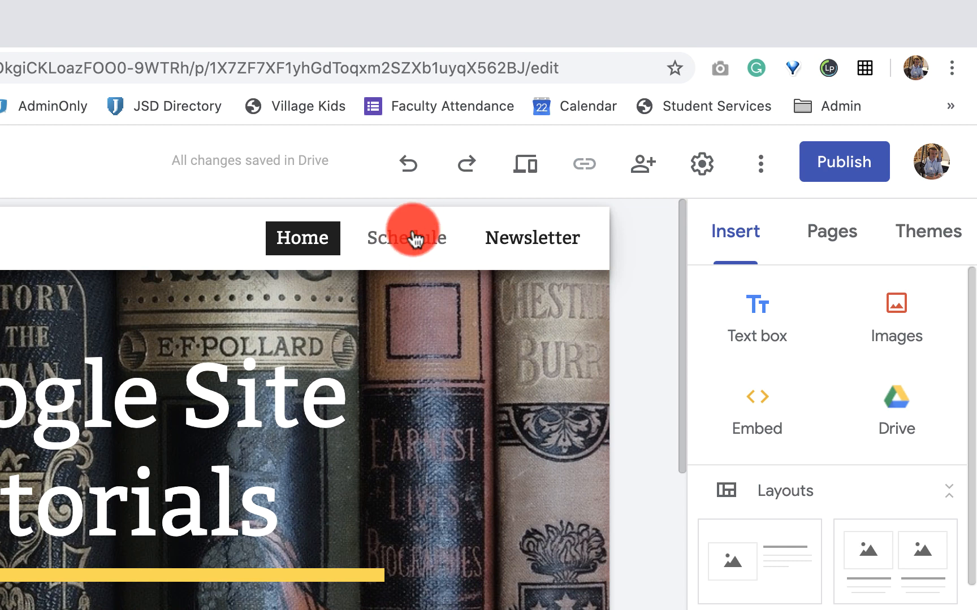
mouse_move(404, 237)
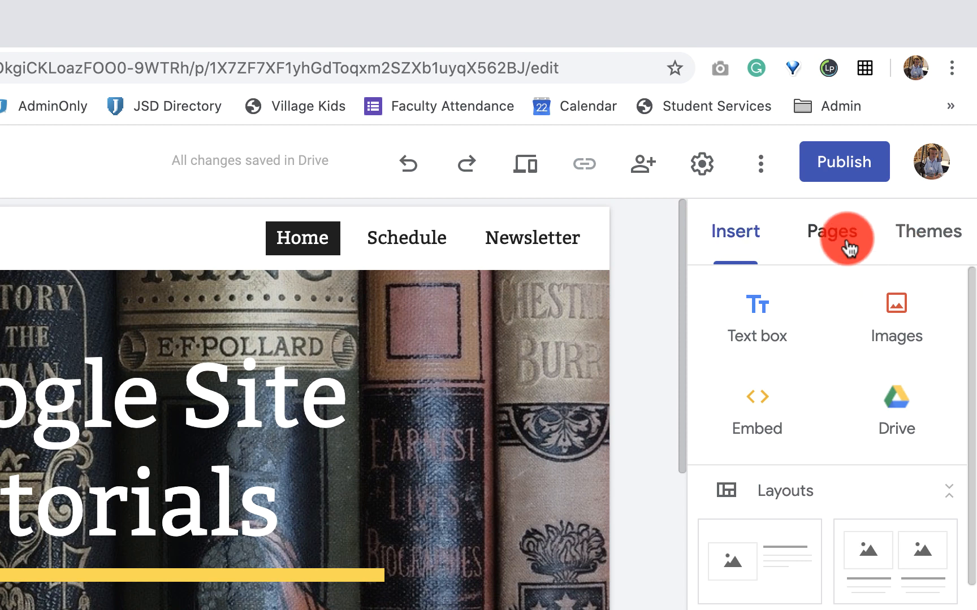
left_click(832, 231)
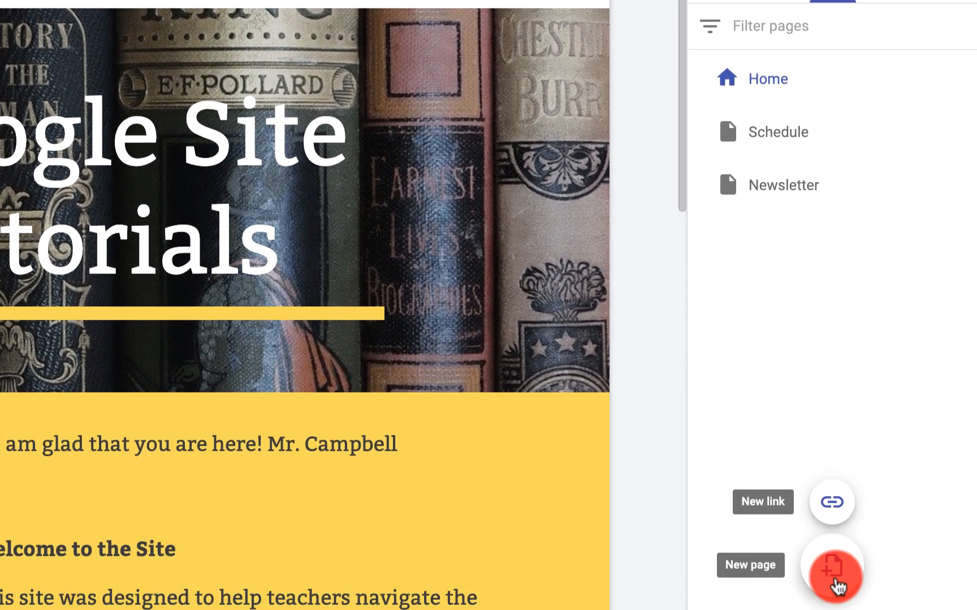
left_click(834, 565)
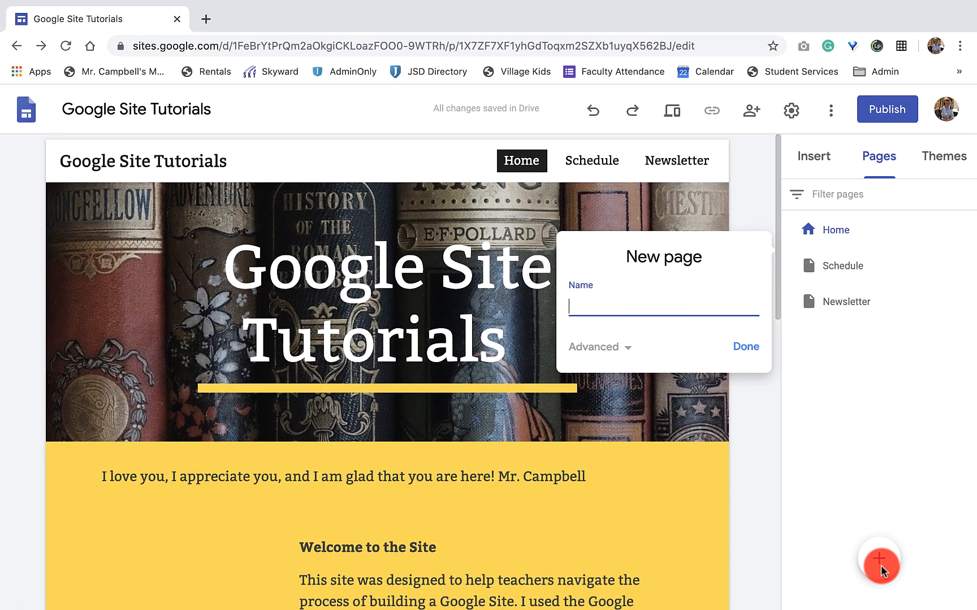
type("1.5 Add, Reor")
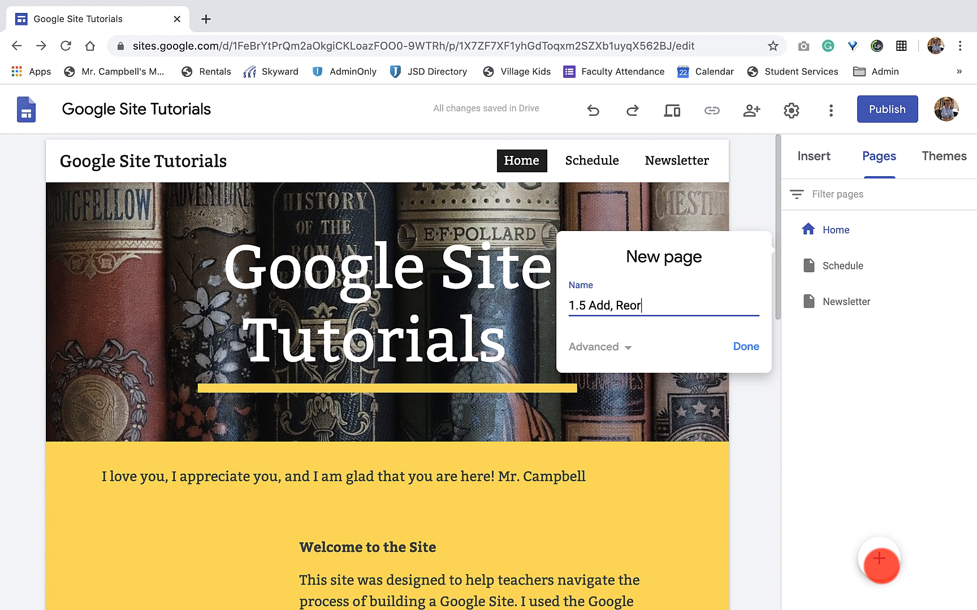
key("Backspace")
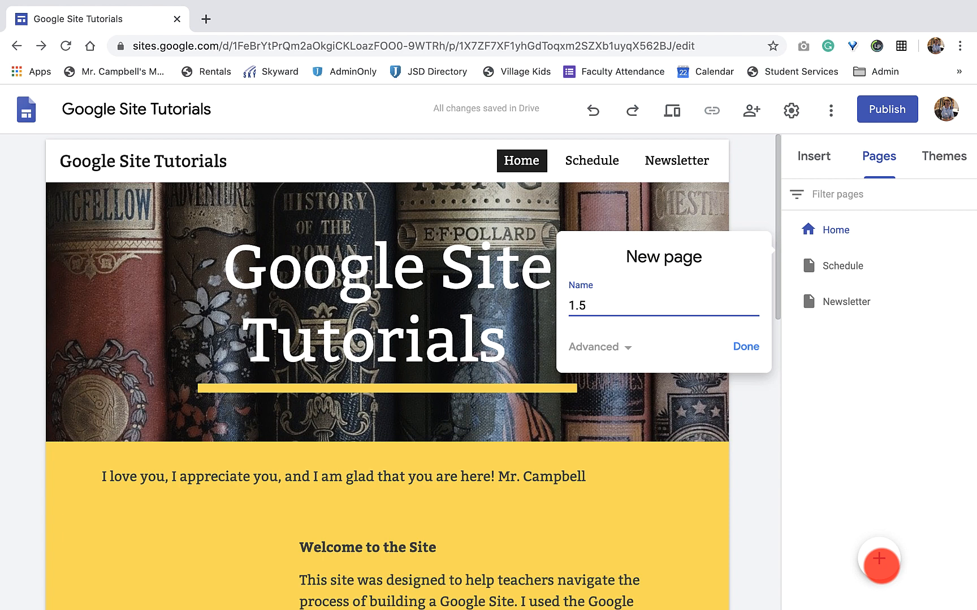
left_click(663, 305)
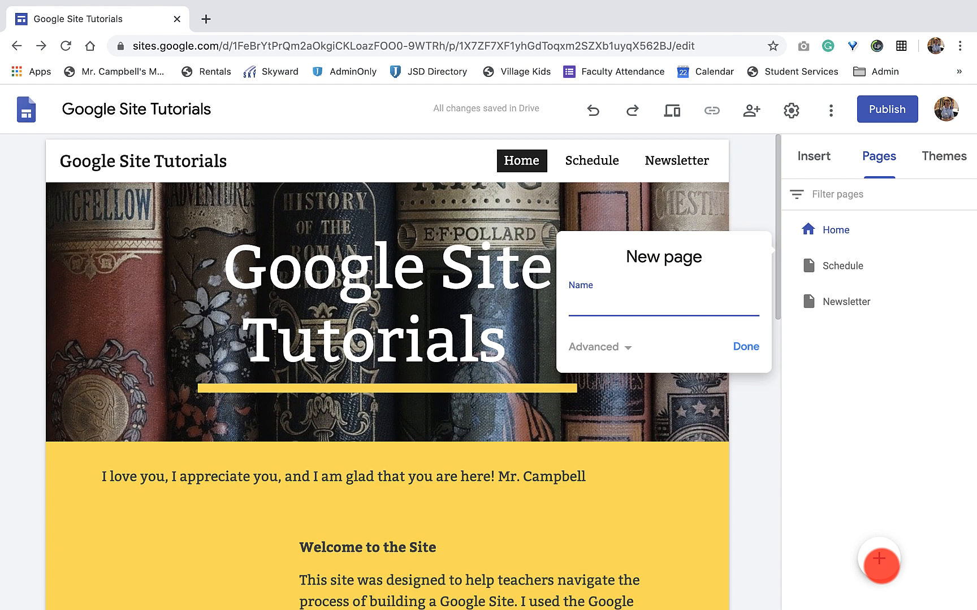
Name the page Get Started With Sites, check the advanced path options, and create it
type("Get Sgy")
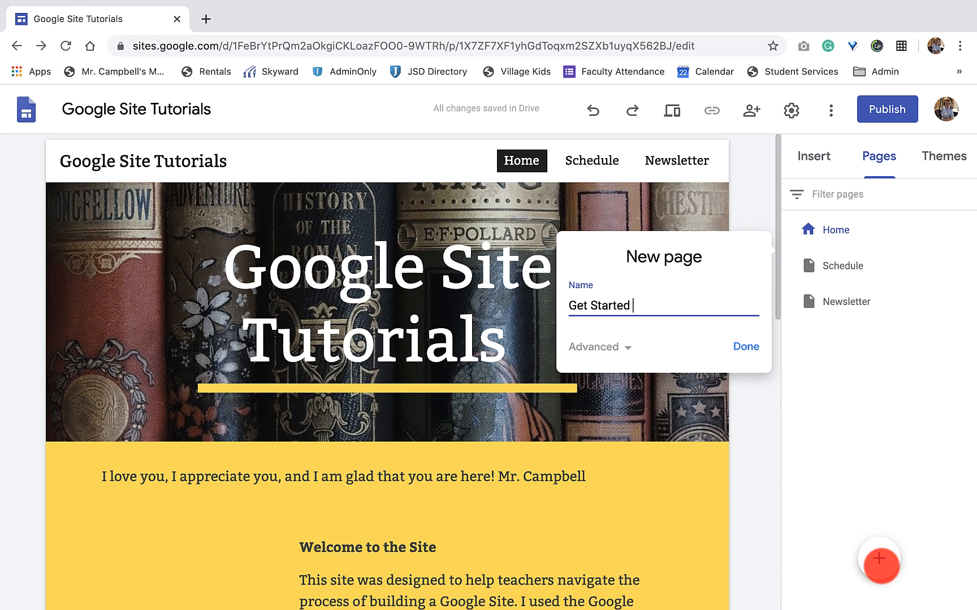
type("With")
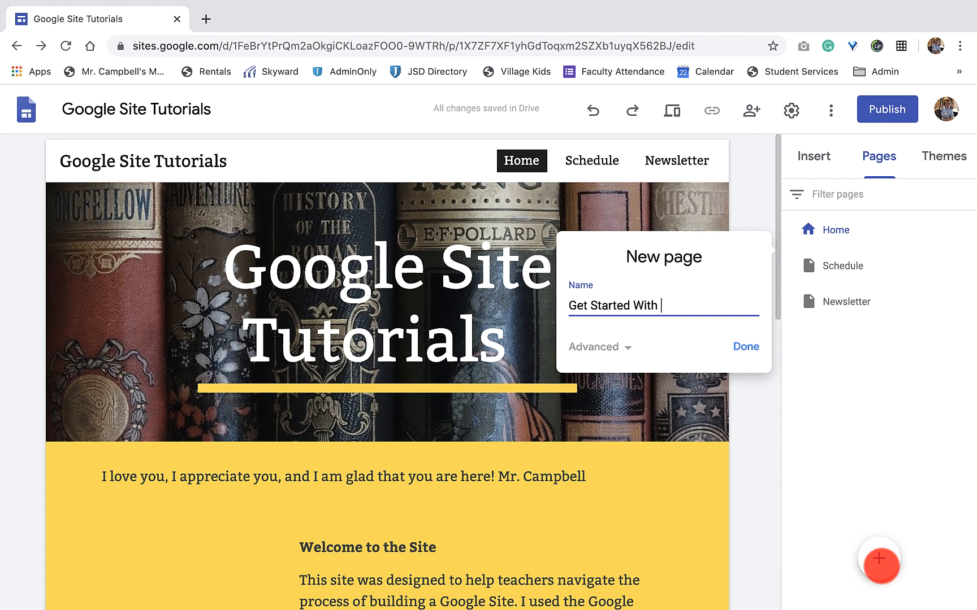
type("Sites")
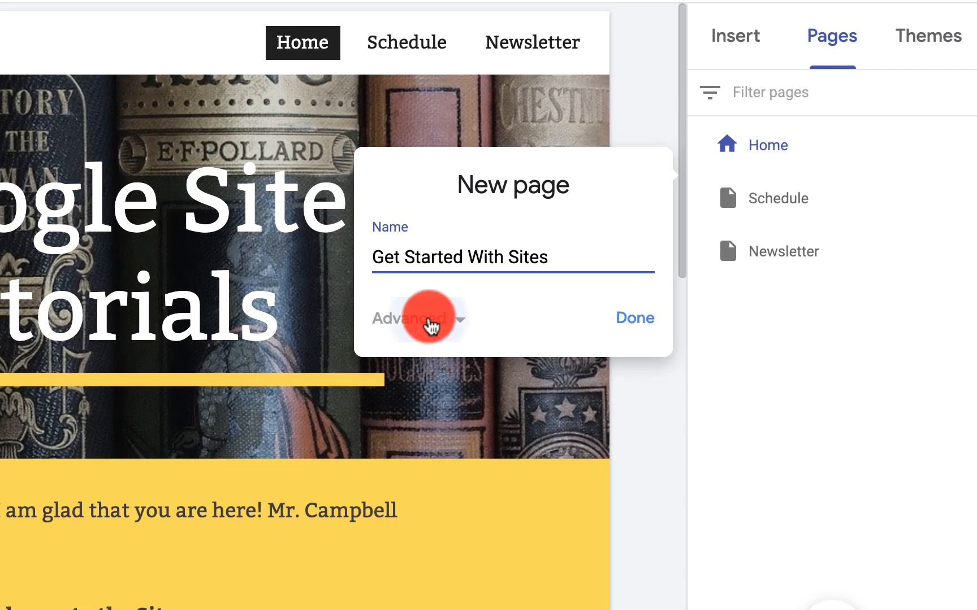
left_click(408, 318)
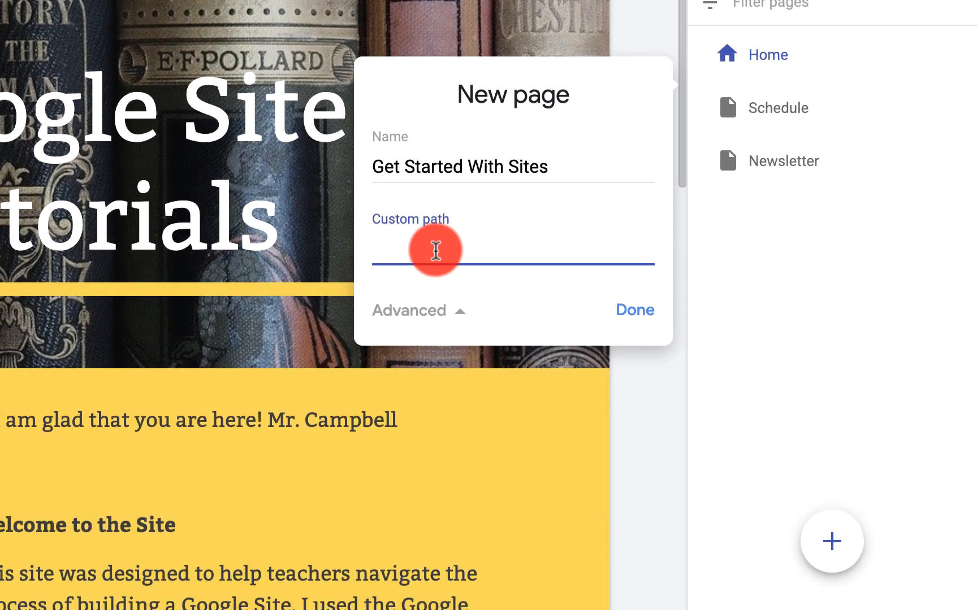
left_click(418, 310)
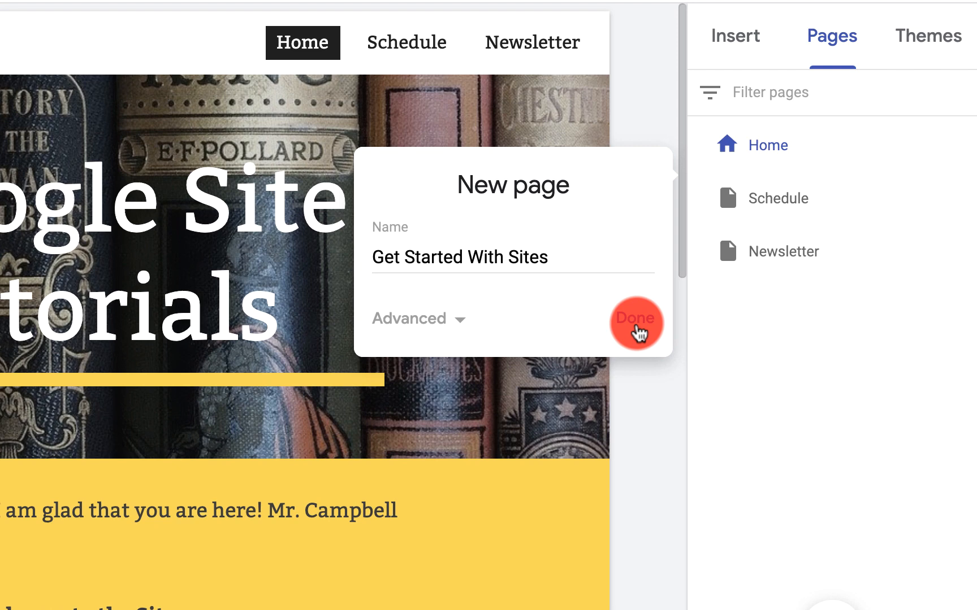
left_click(634, 318)
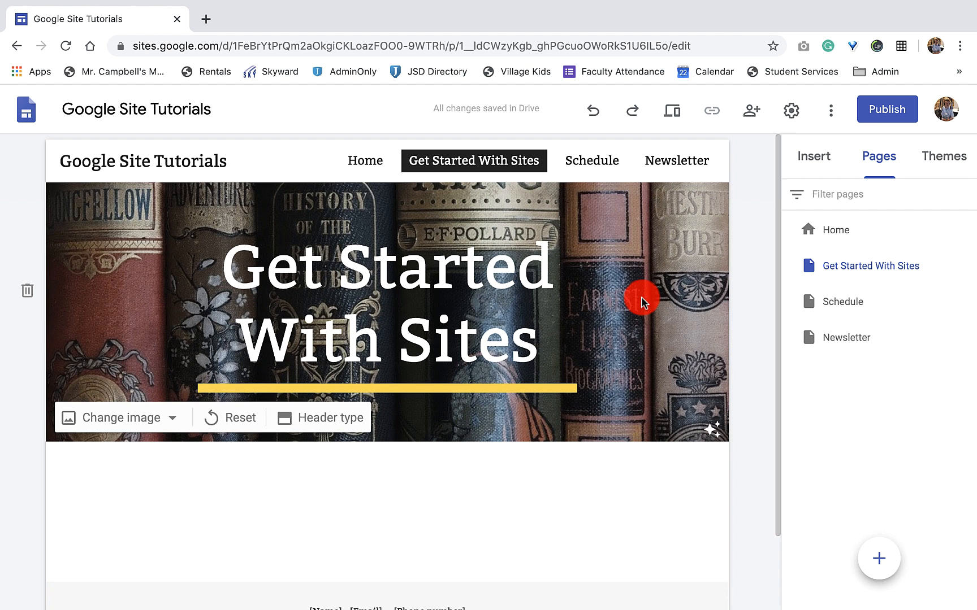
Scroll through the new Get Started With Sites page in the editor
scroll("down", 3)
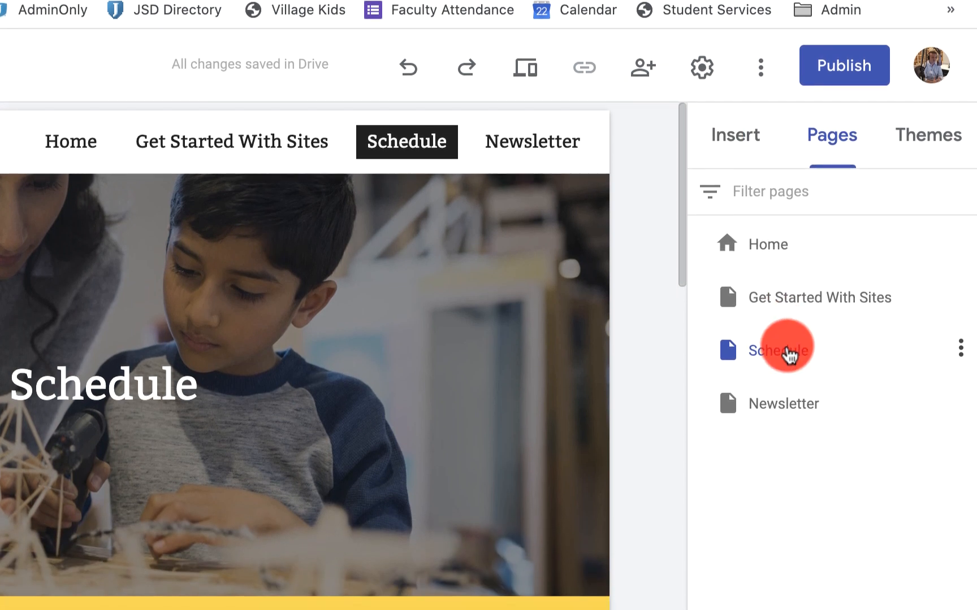
Drag Schedule to reorder it in the Pages panel and bring up Newsletter's options
left_click_drag(782, 347, 782, 296)
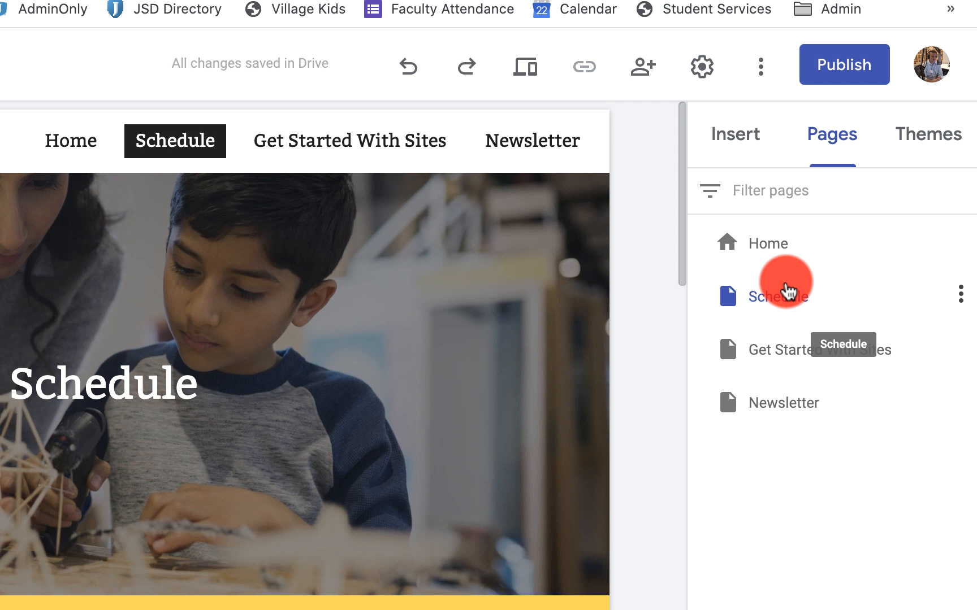
mouse_move(775, 243)
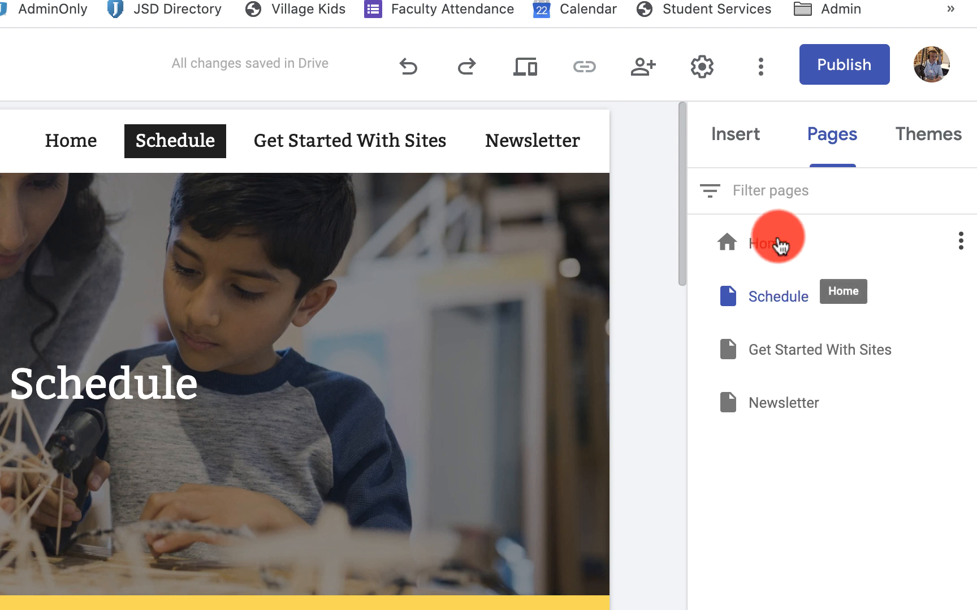
mouse_move(793, 347)
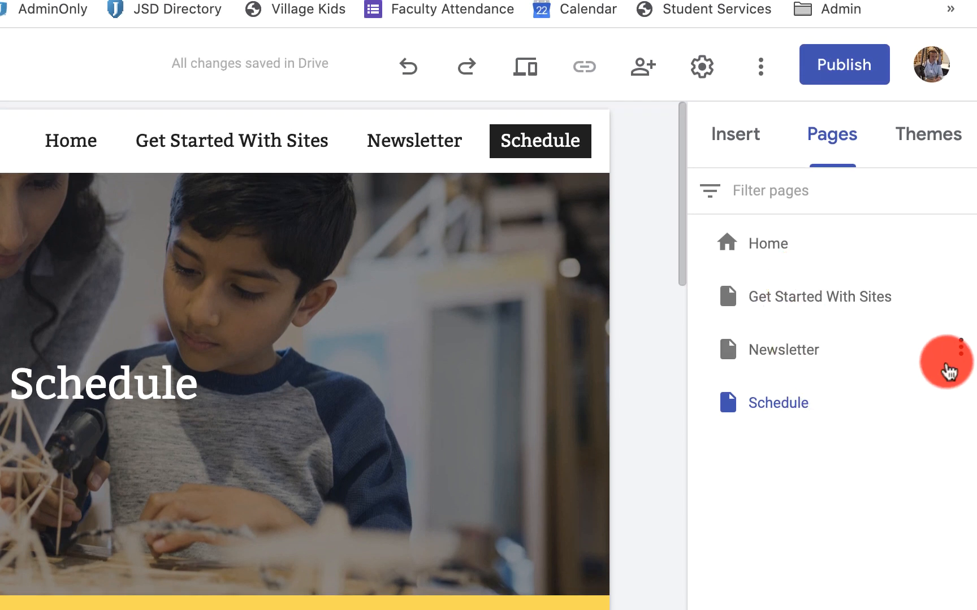
left_click(946, 359)
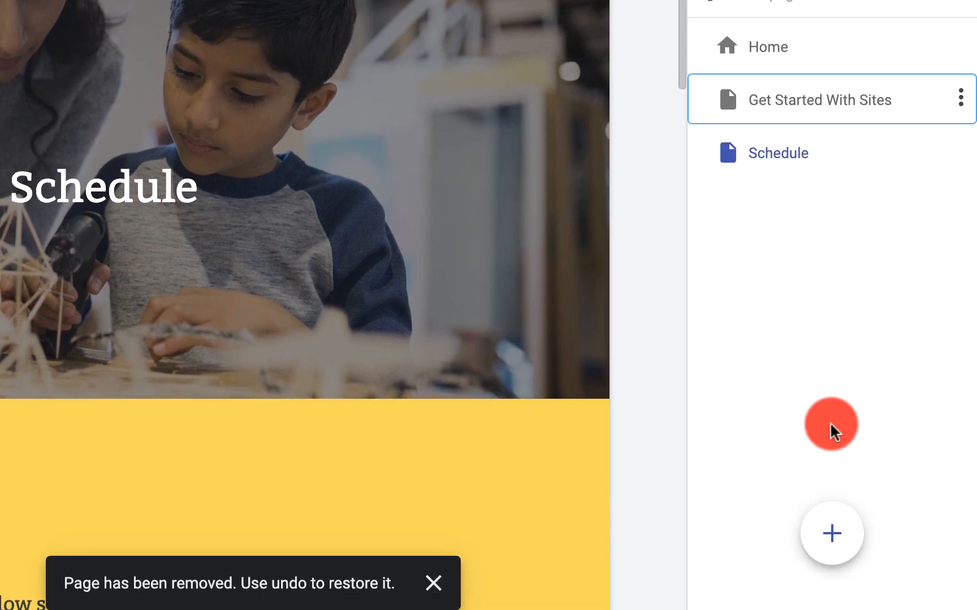
Delete the Newsletter page, leaving Home, Get Started With Sites and Schedule
left_click(434, 583)
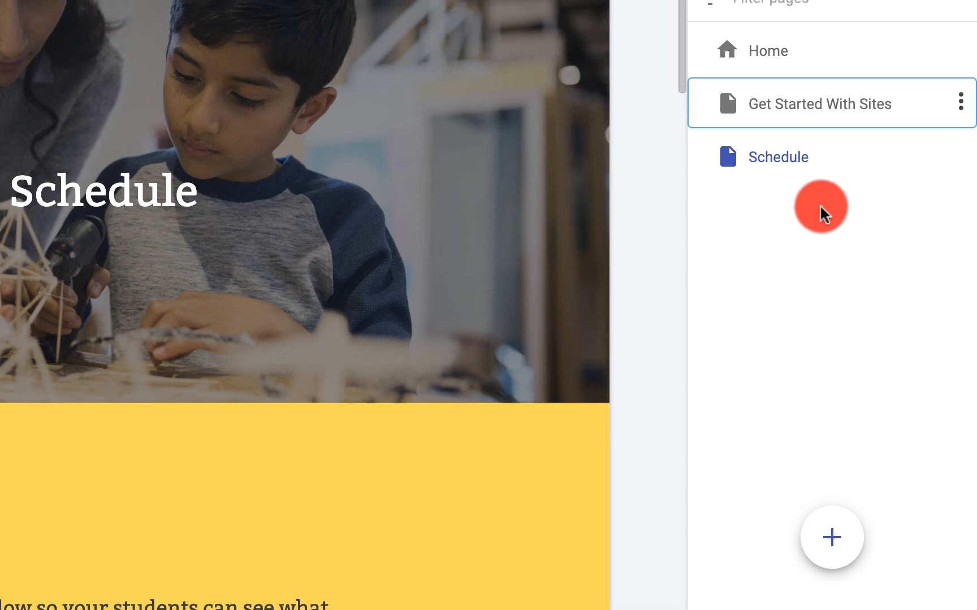
left_click(960, 347)
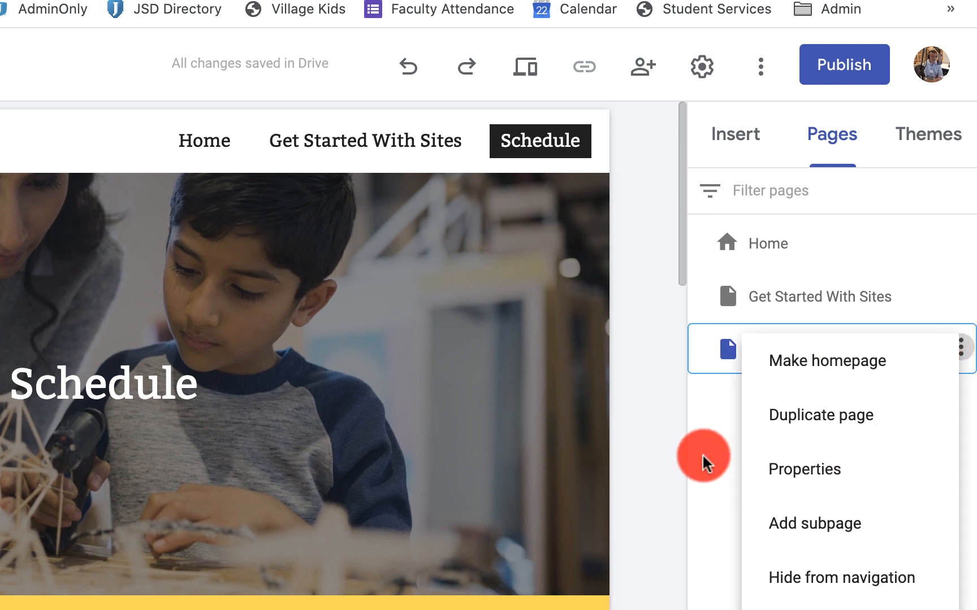
mouse_move(828, 351)
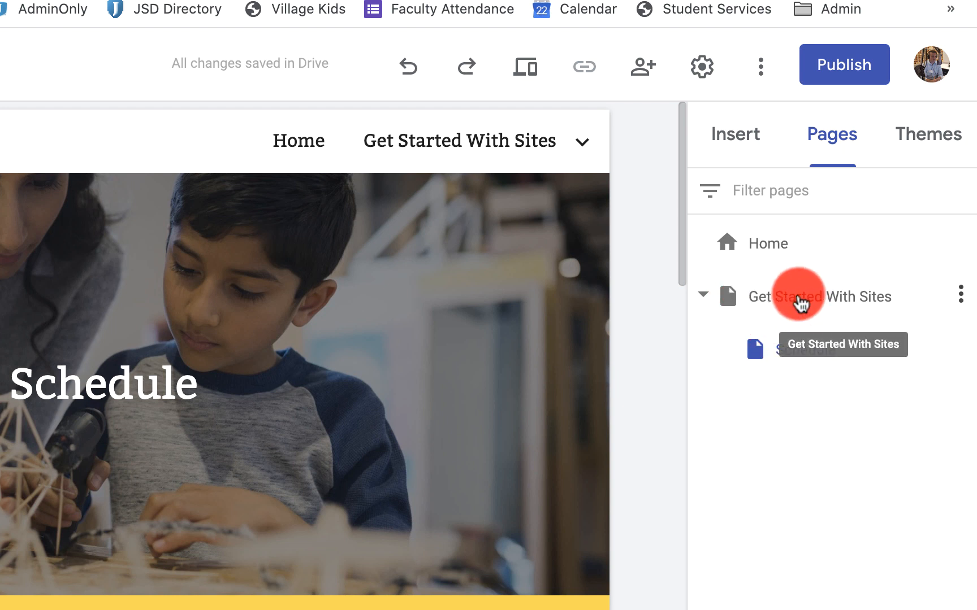
Check Schedule nested under Get Started With Sites in the navigation dropdown
left_click(582, 141)
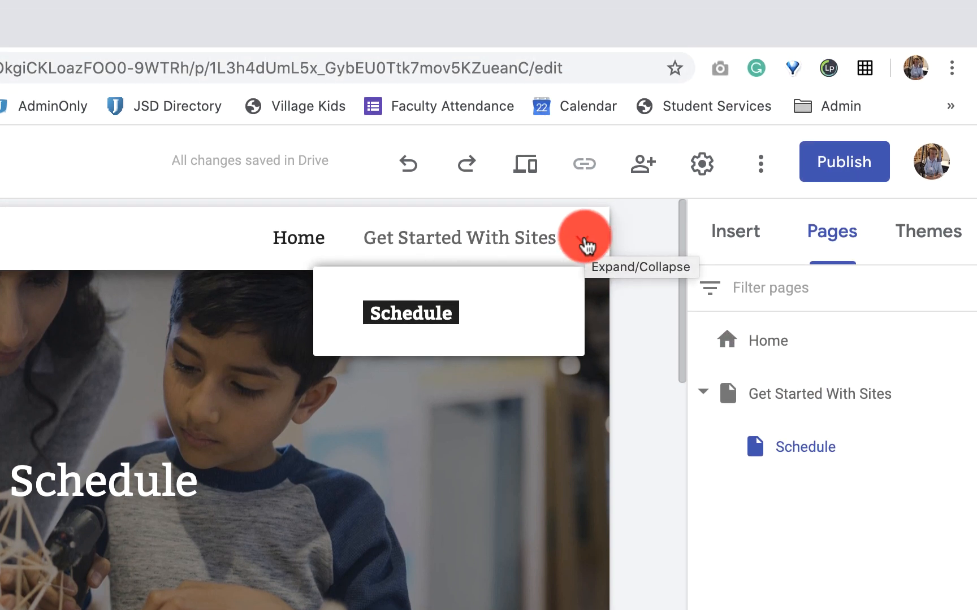
left_click(584, 238)
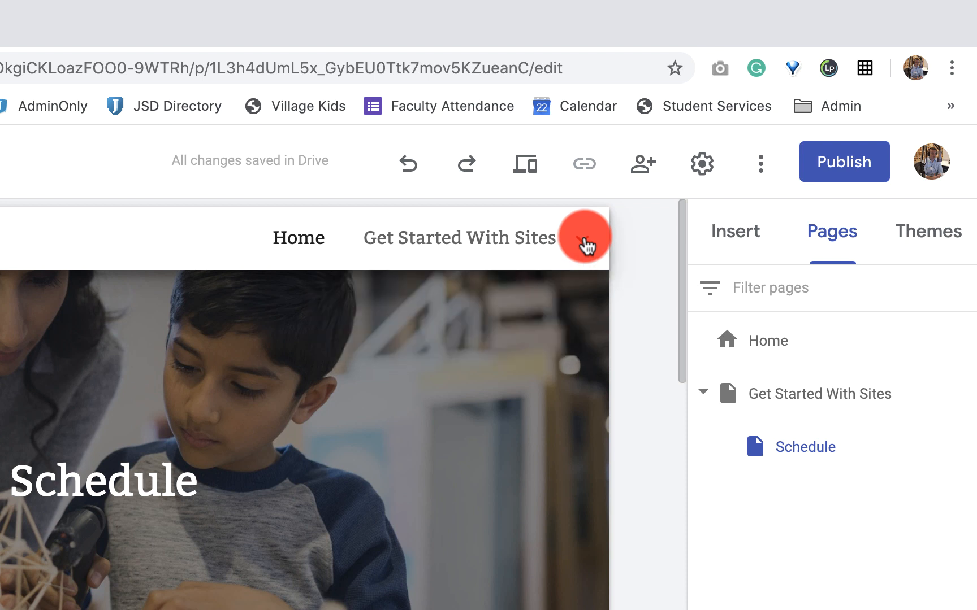
left_click(583, 238)
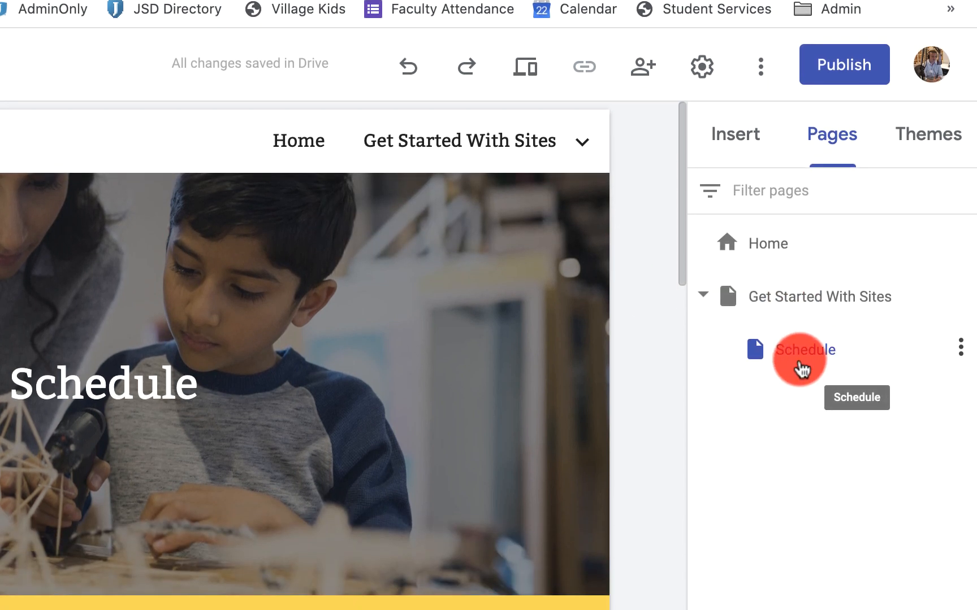
mouse_move(725, 410)
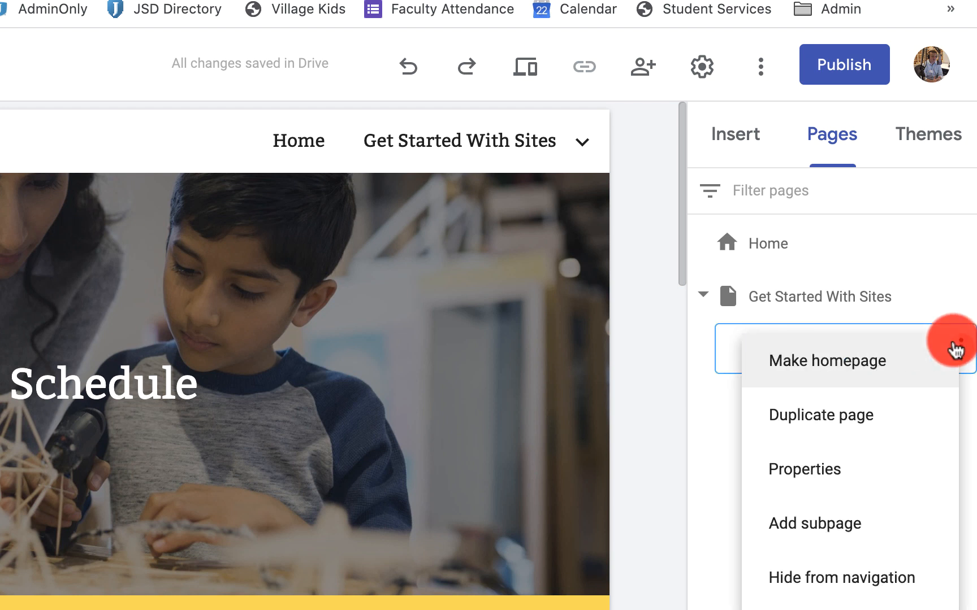
mouse_move(881, 572)
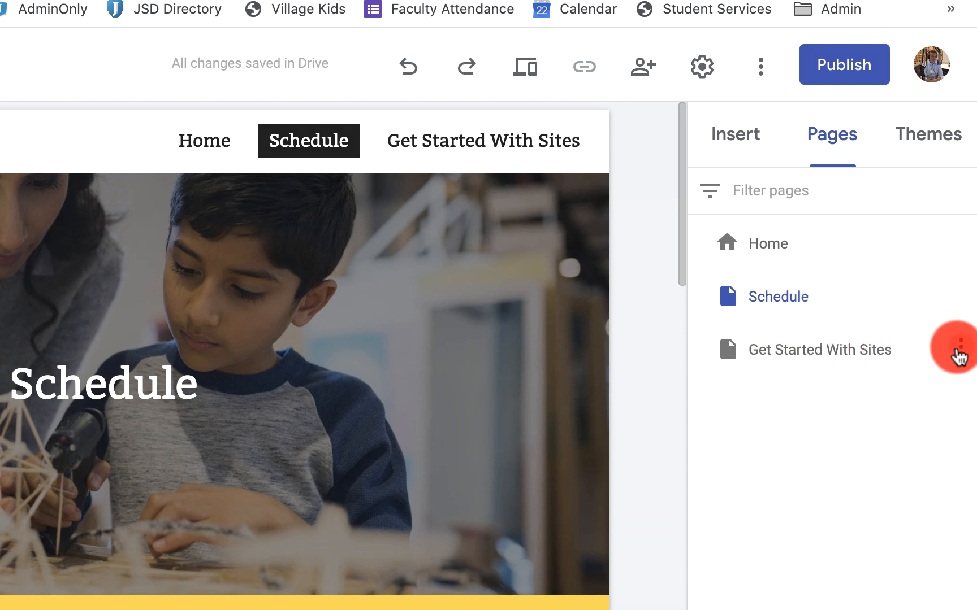
Make Get Started With Sites the homepage, then restore Home as homepage
left_click(962, 344)
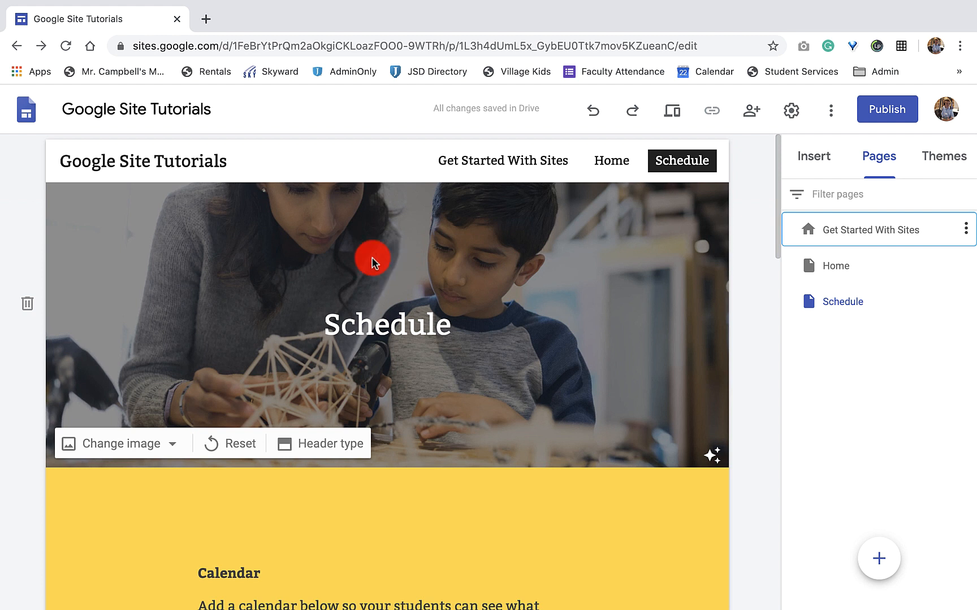
mouse_move(335, 288)
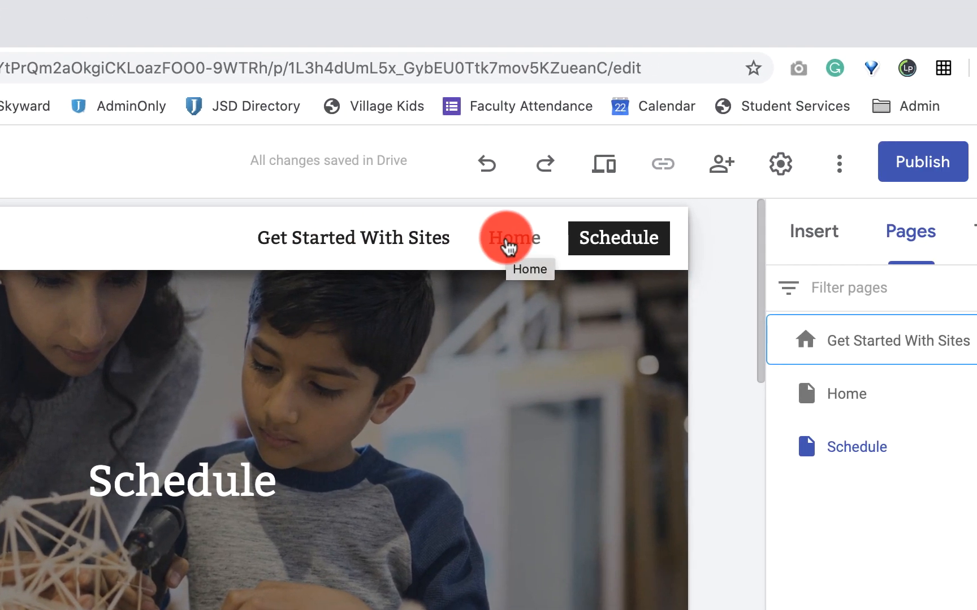
left_click(962, 341)
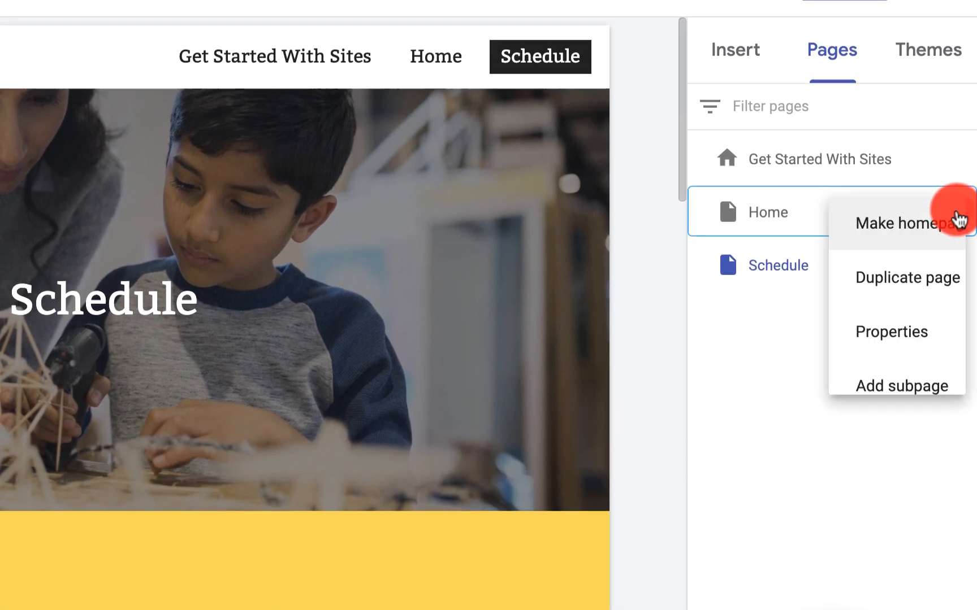
left_click(905, 223)
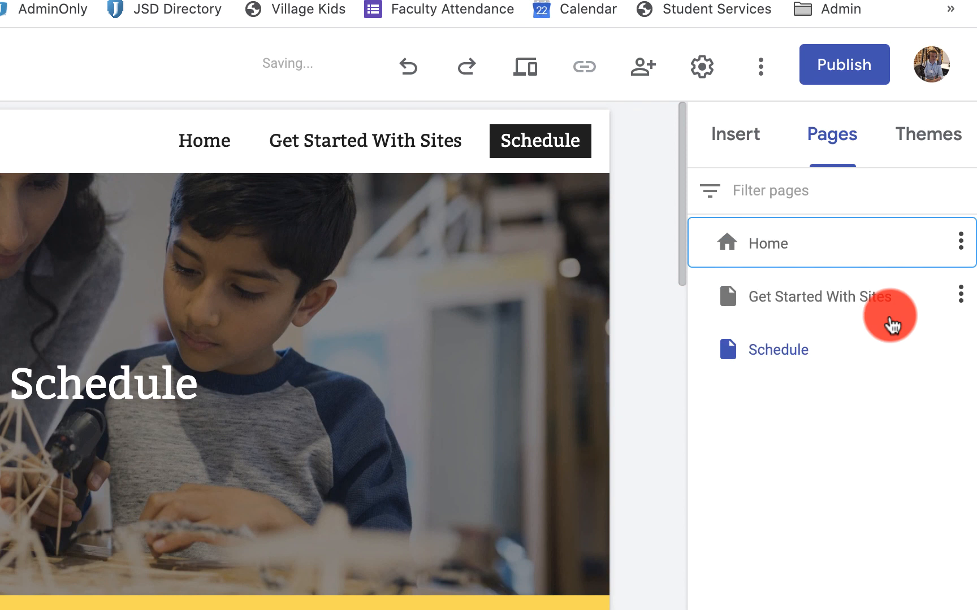
mouse_move(802, 537)
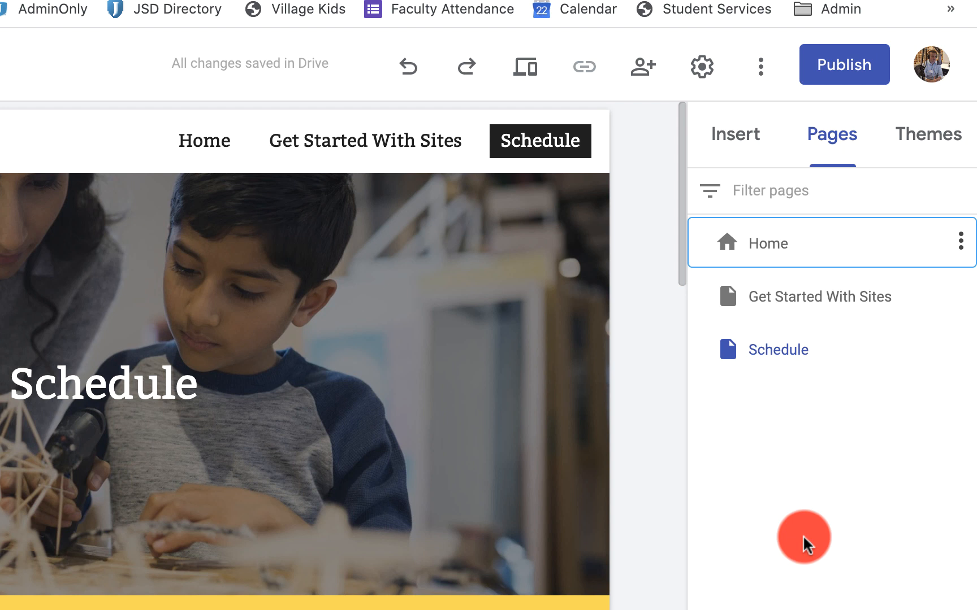
mouse_move(929, 312)
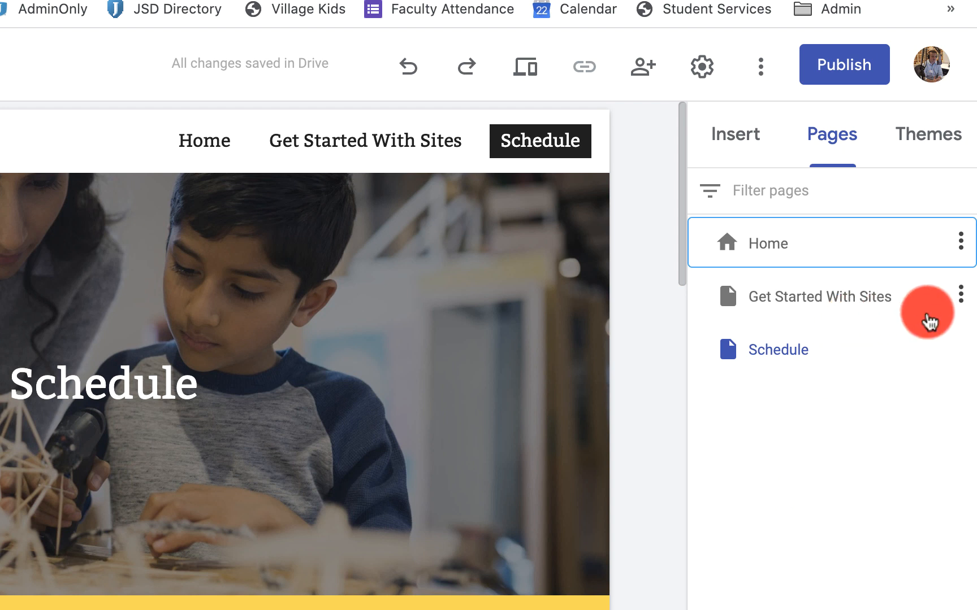
Duplicate Get Started With Sites, then delete the copy
left_click(960, 295)
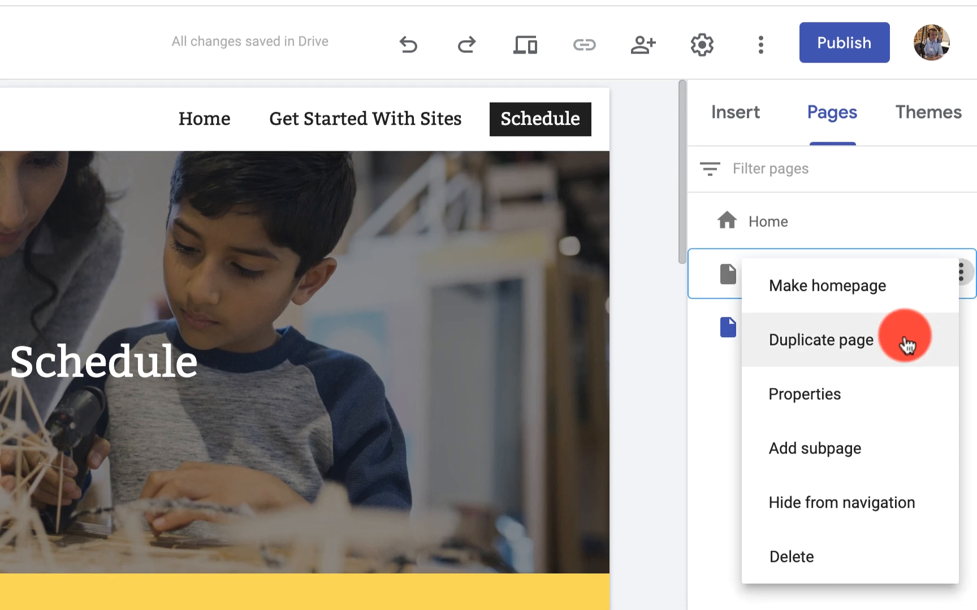
left_click(820, 341)
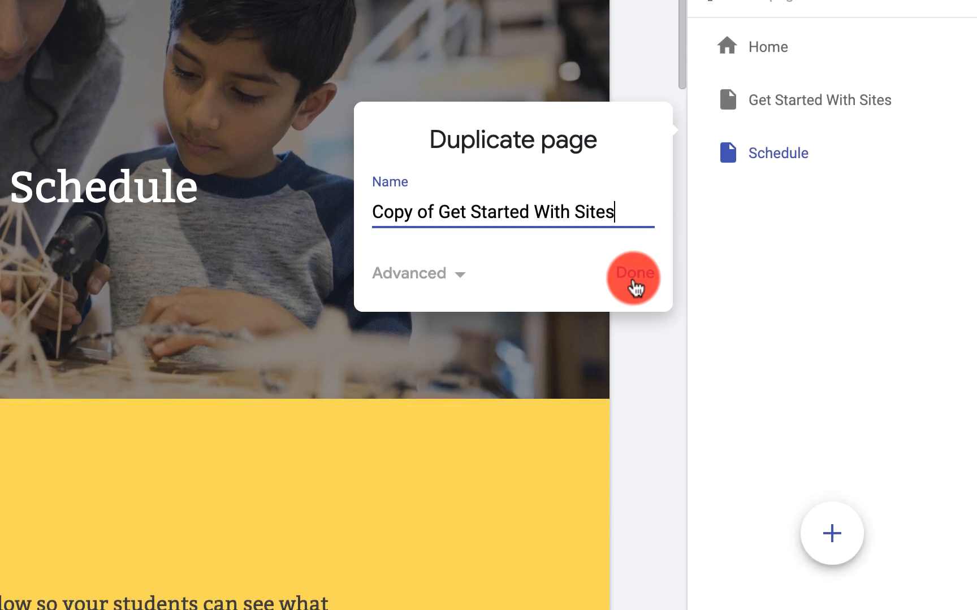
left_click(633, 273)
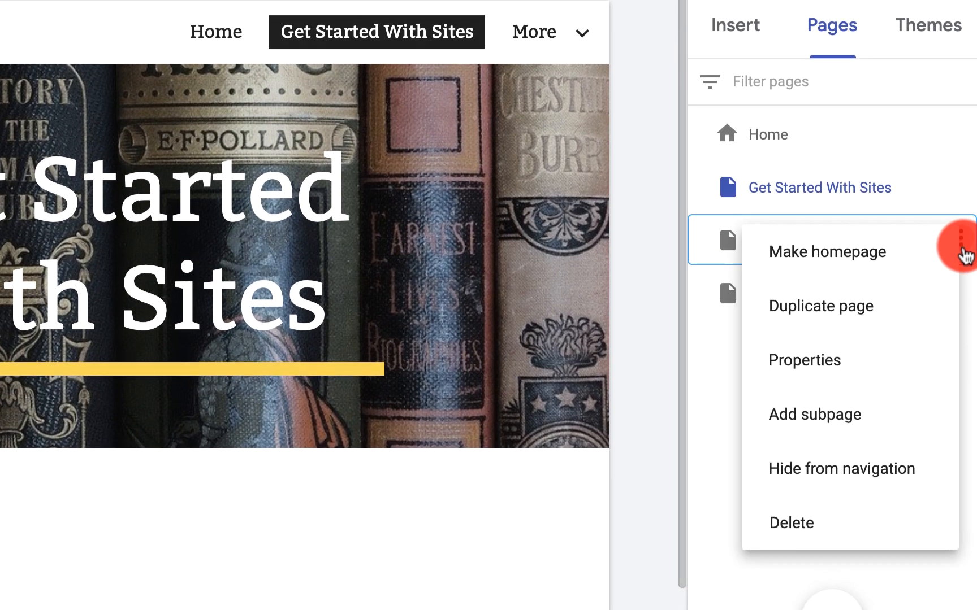
left_click(790, 522)
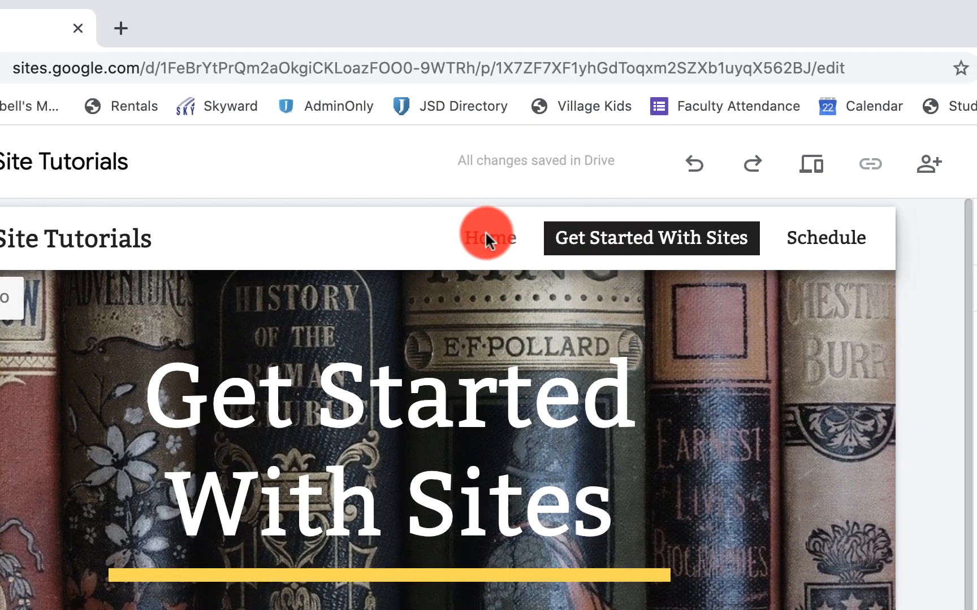
left_click(650, 238)
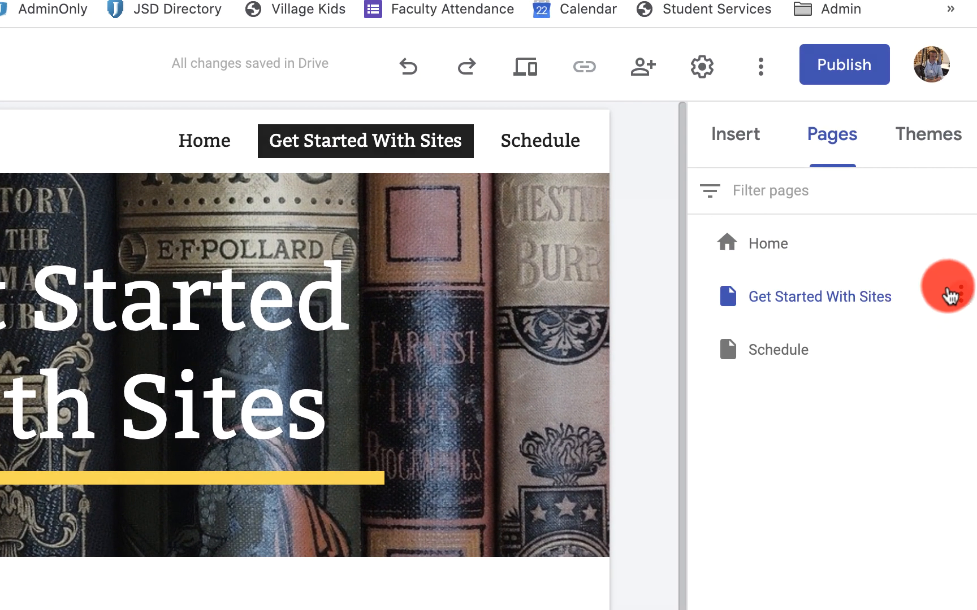
View the name properties of Get Started With Sites and close them without renaming
left_click(946, 292)
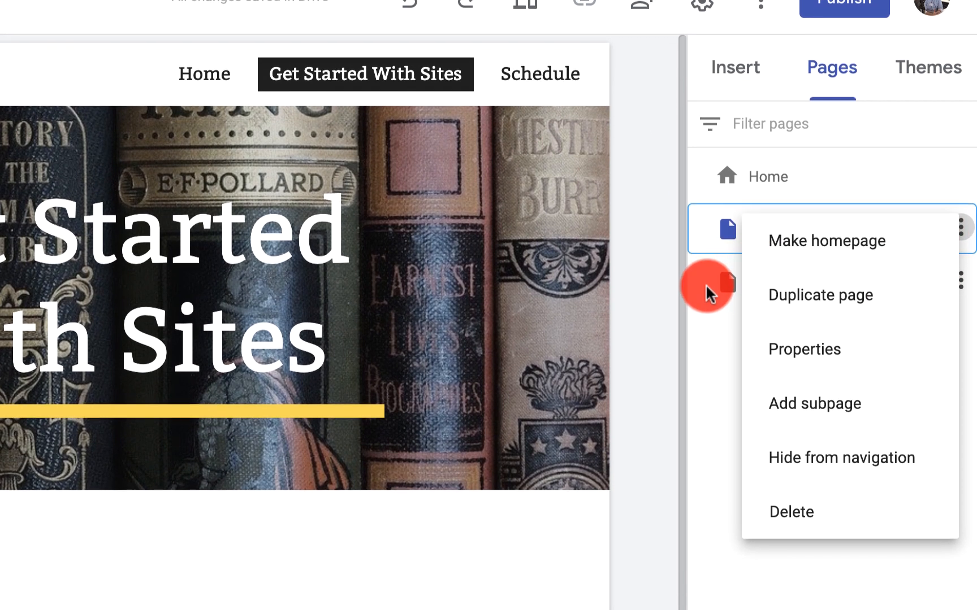
left_click(804, 349)
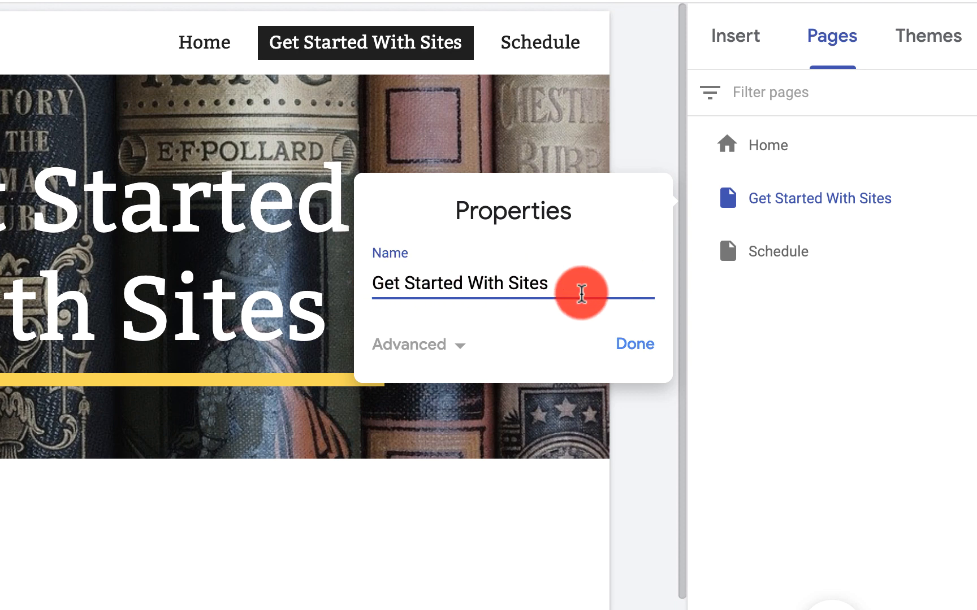
left_click(634, 344)
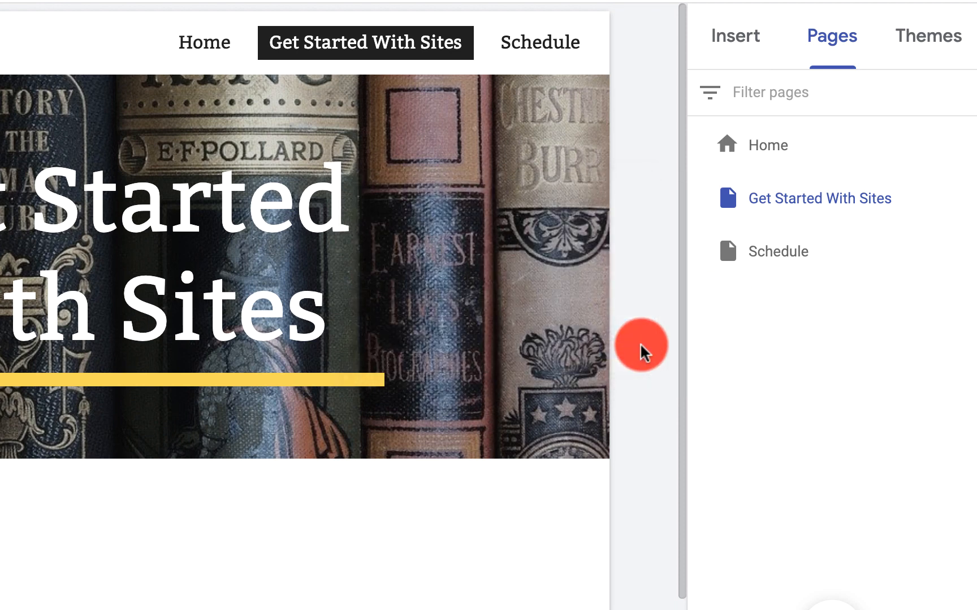
Add a subpage named 'This is a subpage' under Get Started With Sites
left_click(964, 124)
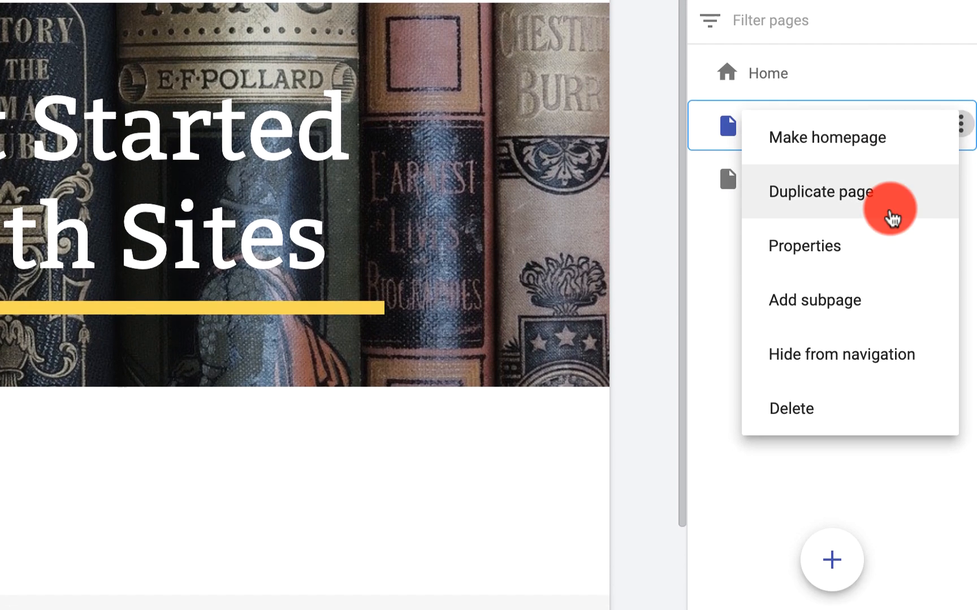
left_click(814, 299)
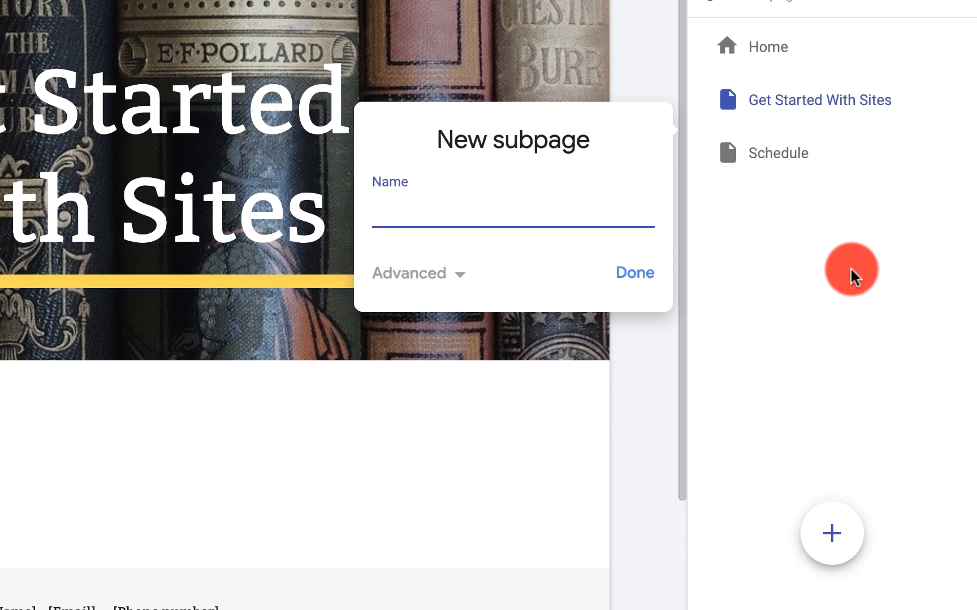
type("This is")
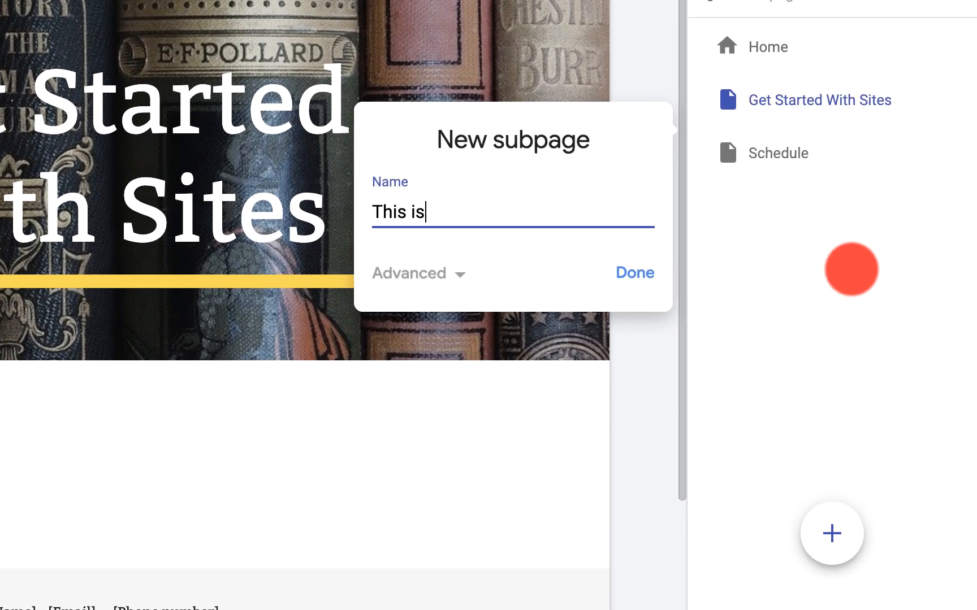
type("a subpage")
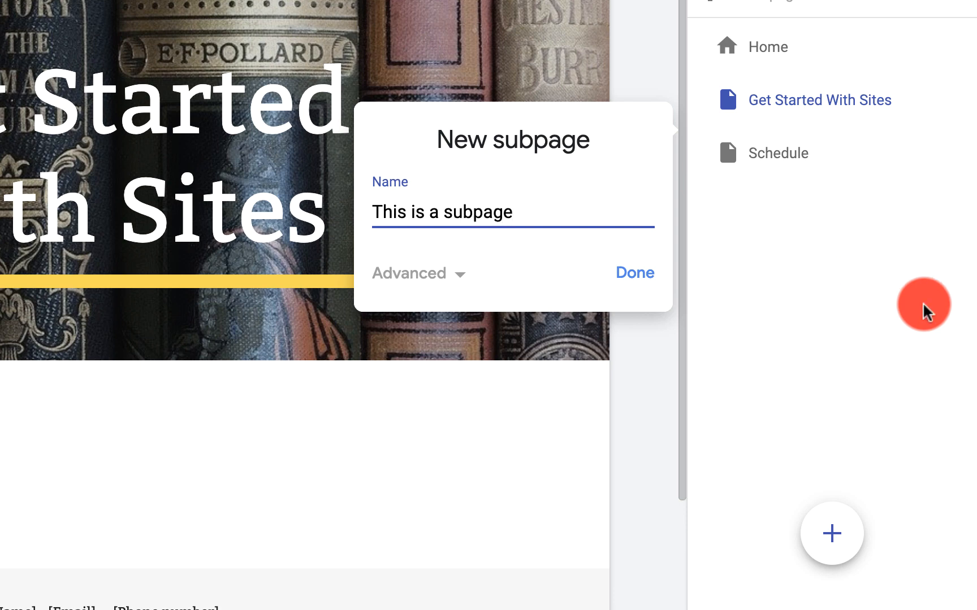
left_click(634, 273)
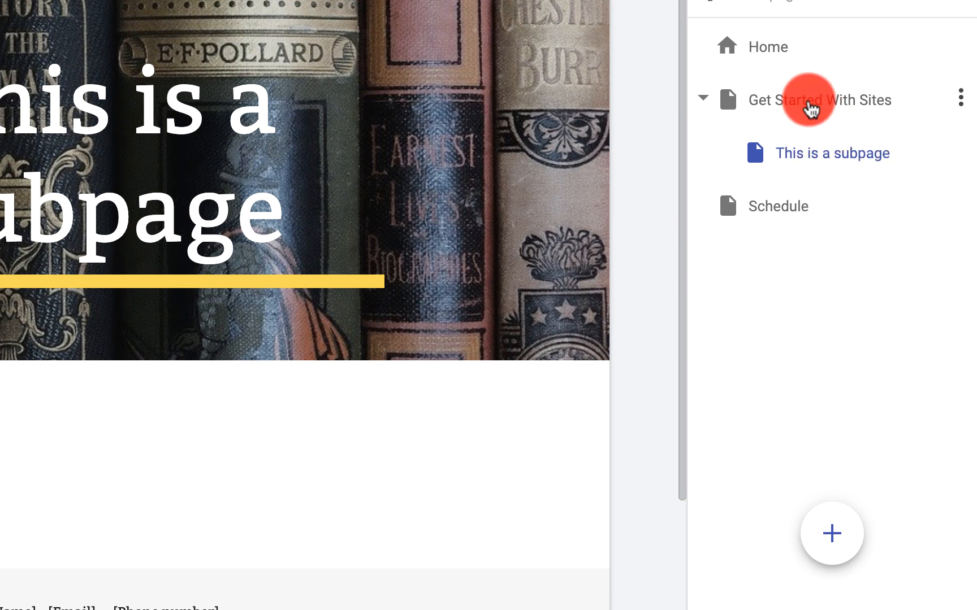
mouse_move(820, 100)
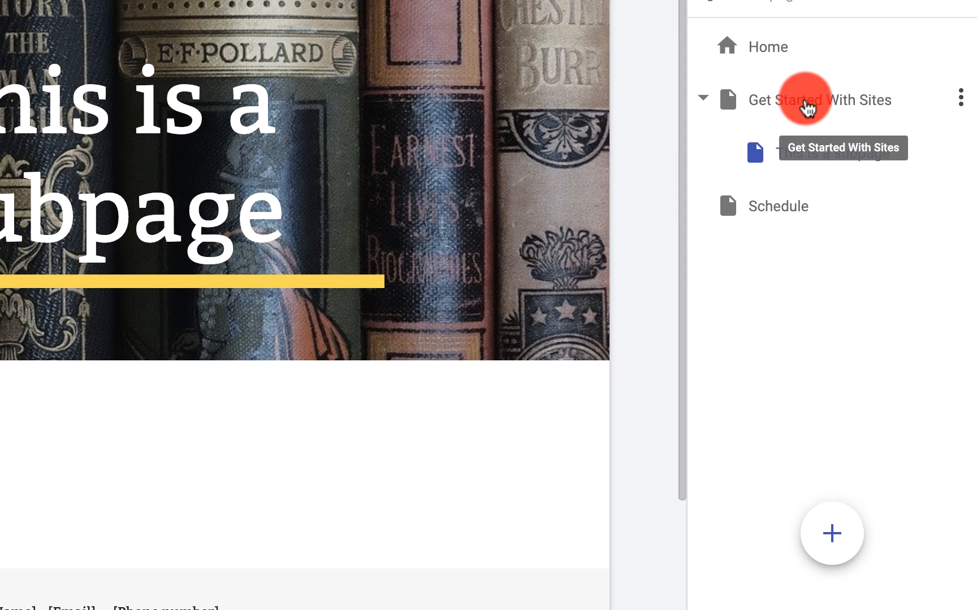
left_click(832, 153)
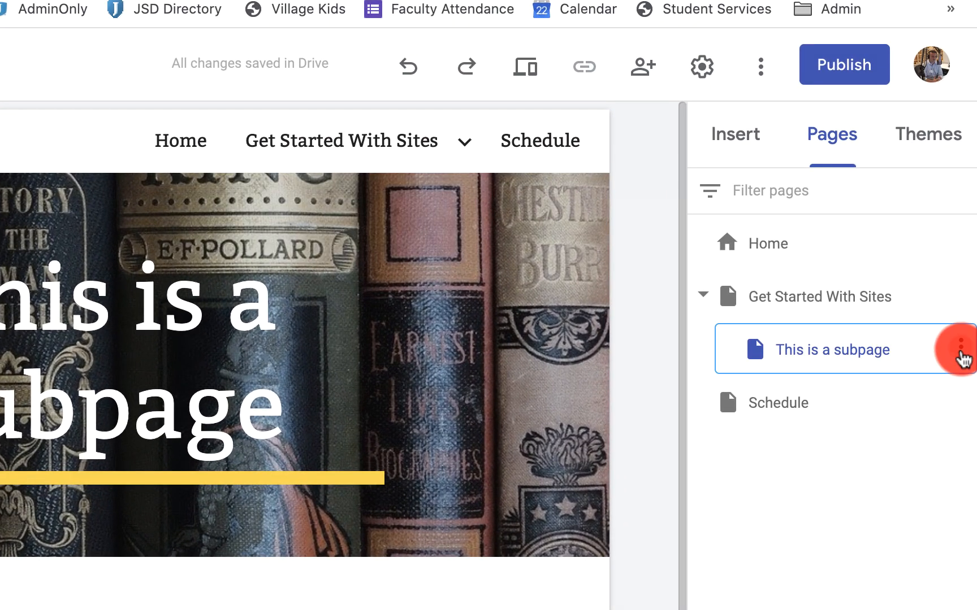
Delete the test subpage, hide Schedule from navigation, then show it again
left_click(964, 349)
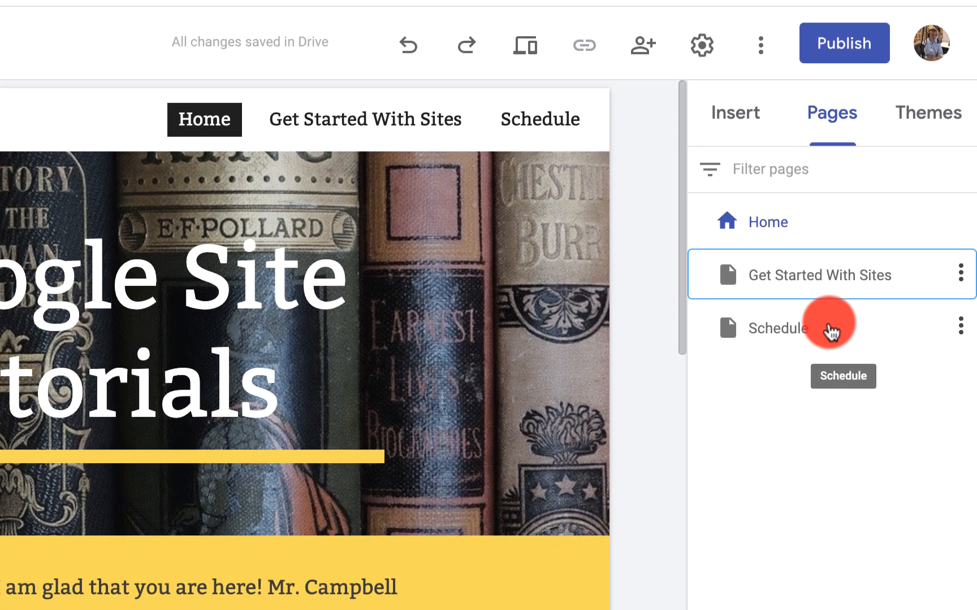
left_click(961, 326)
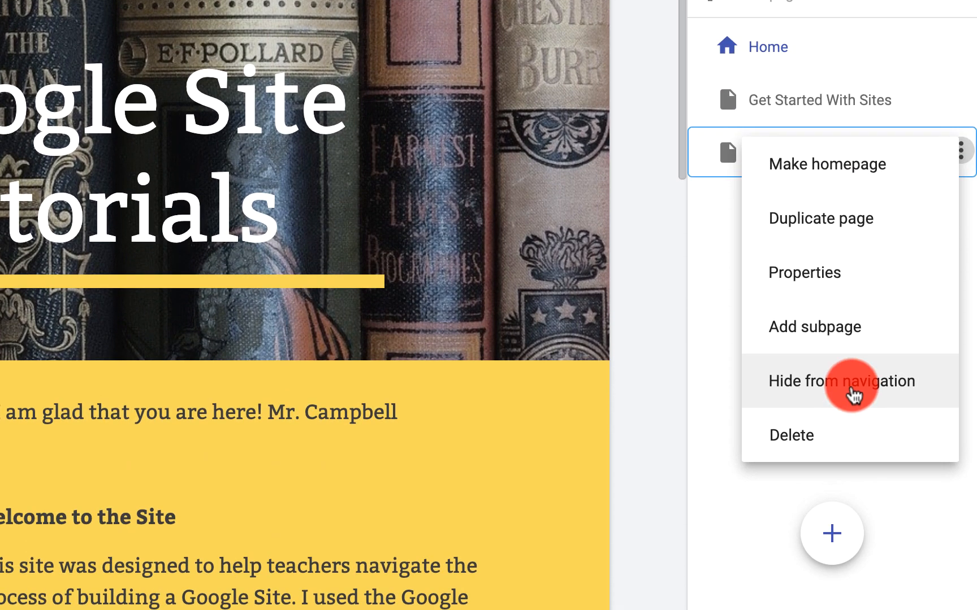
left_click(841, 381)
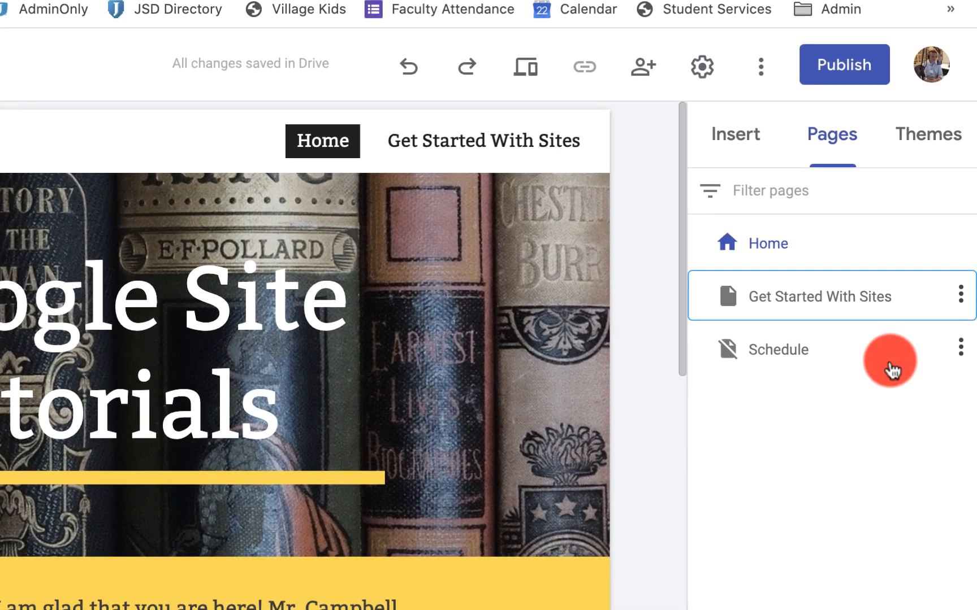
left_click(961, 347)
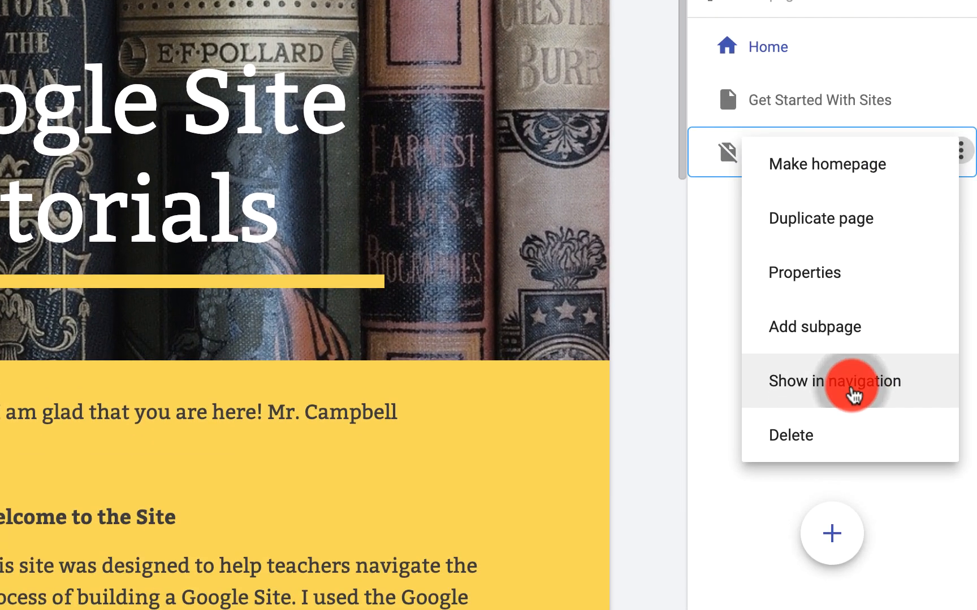
left_click(835, 381)
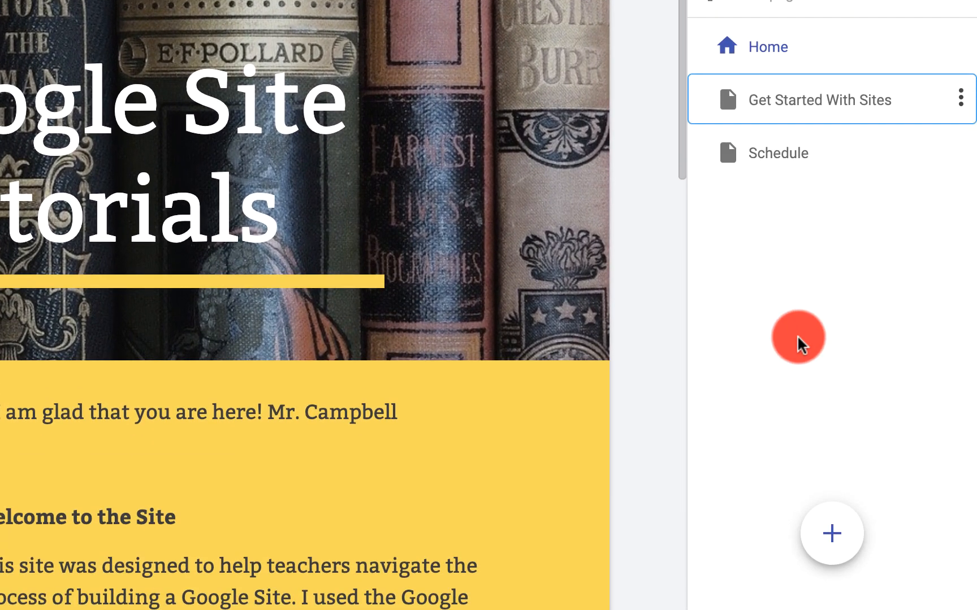